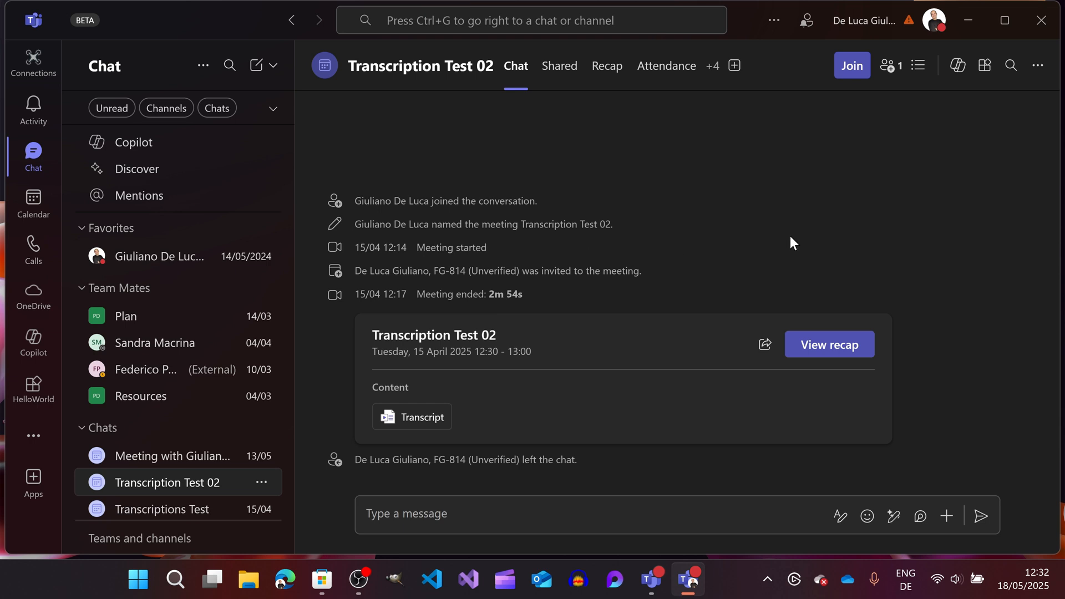
{"action": "mouse_move", "coordinate": [787, 477]}
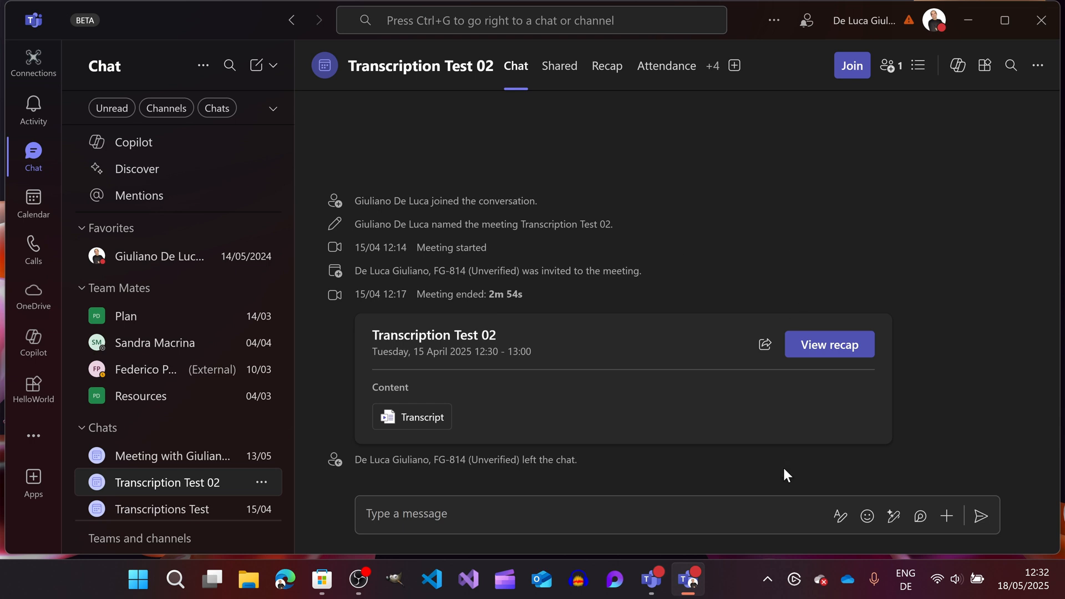
{"action": "mouse_move", "coordinate": [795, 471]}
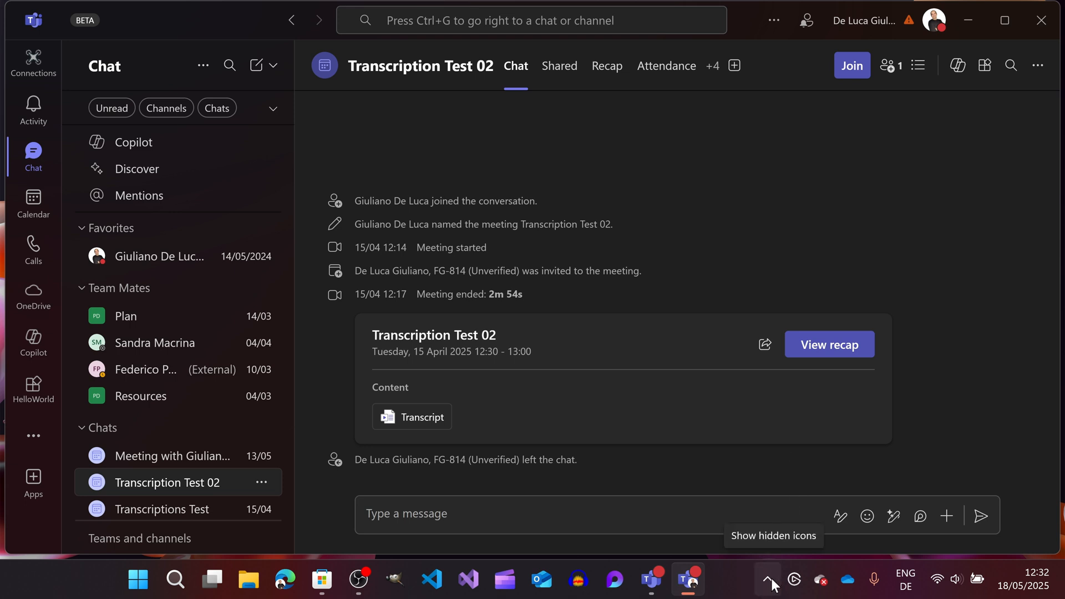
Reach the presence status list from the Teams tray icon's quick menu, ready to pick Busy
{"action": "left_click", "coordinate": [770, 579]}
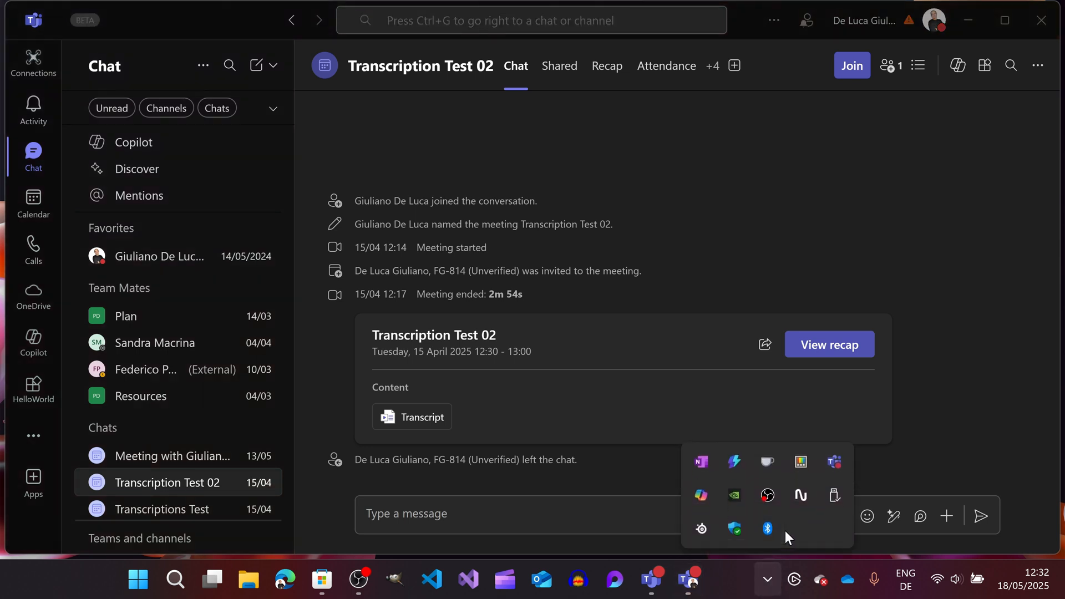
{"action": "mouse_move", "coordinate": [819, 526]}
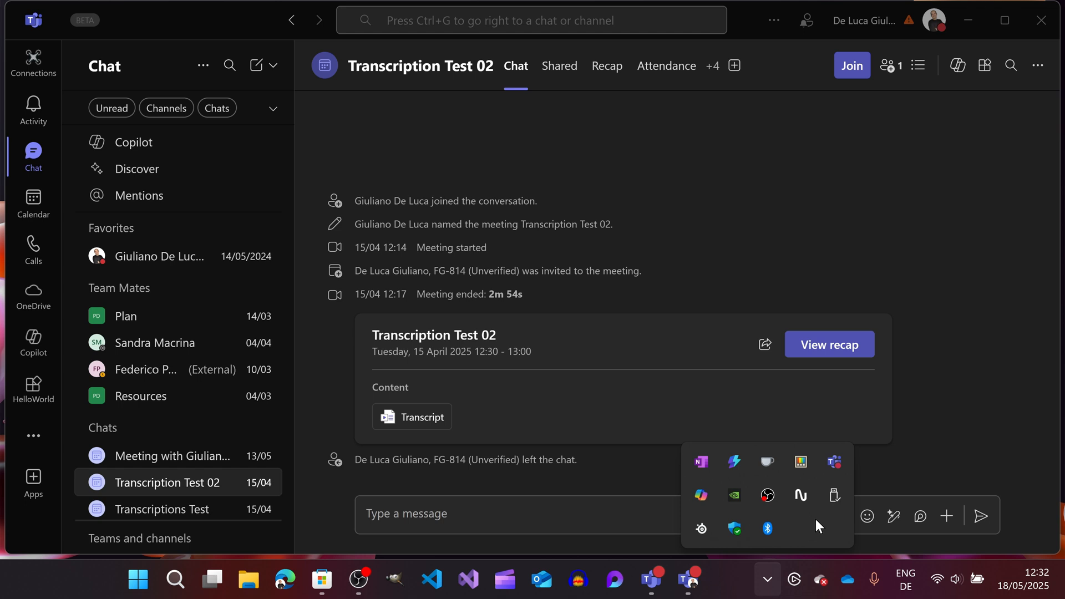
{"action": "right_click", "coordinate": [834, 463]}
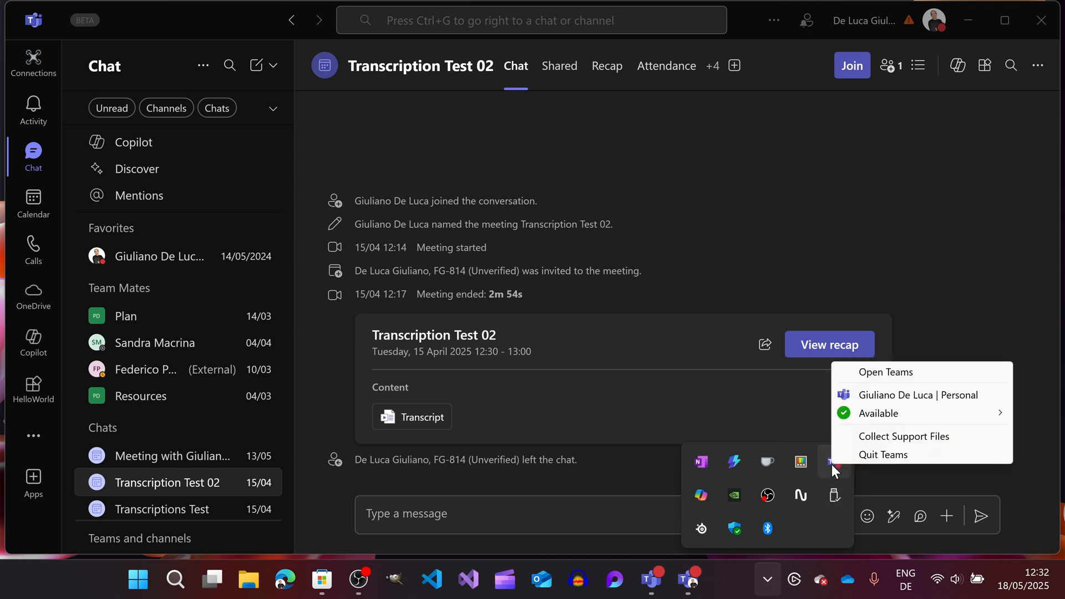
{"action": "left_click", "coordinate": [879, 413]}
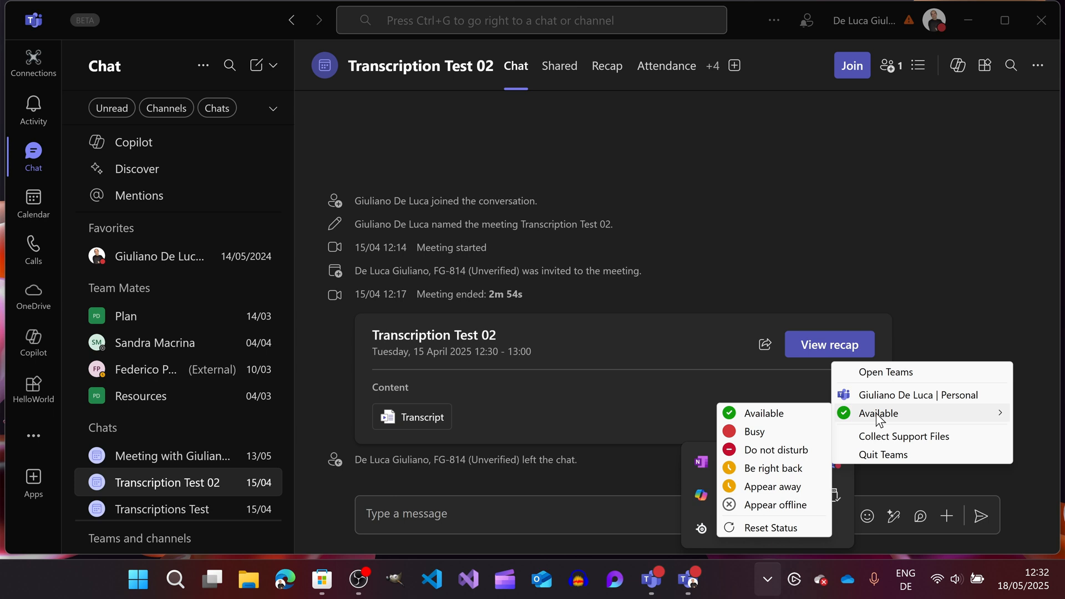
{"action": "mouse_move", "coordinate": [781, 426]}
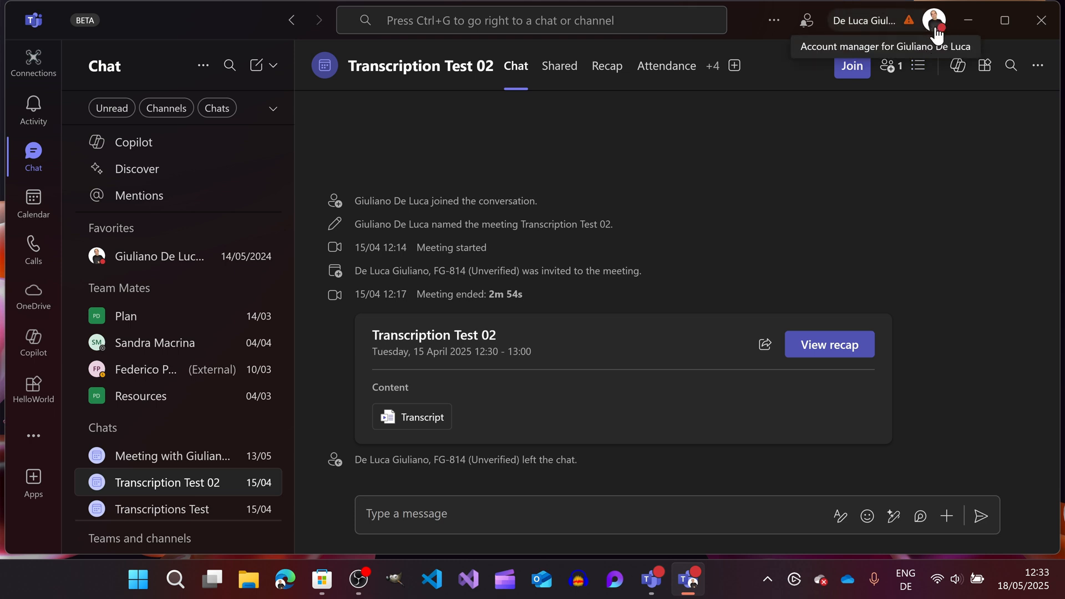
{"action": "mouse_move", "coordinate": [921, 197]}
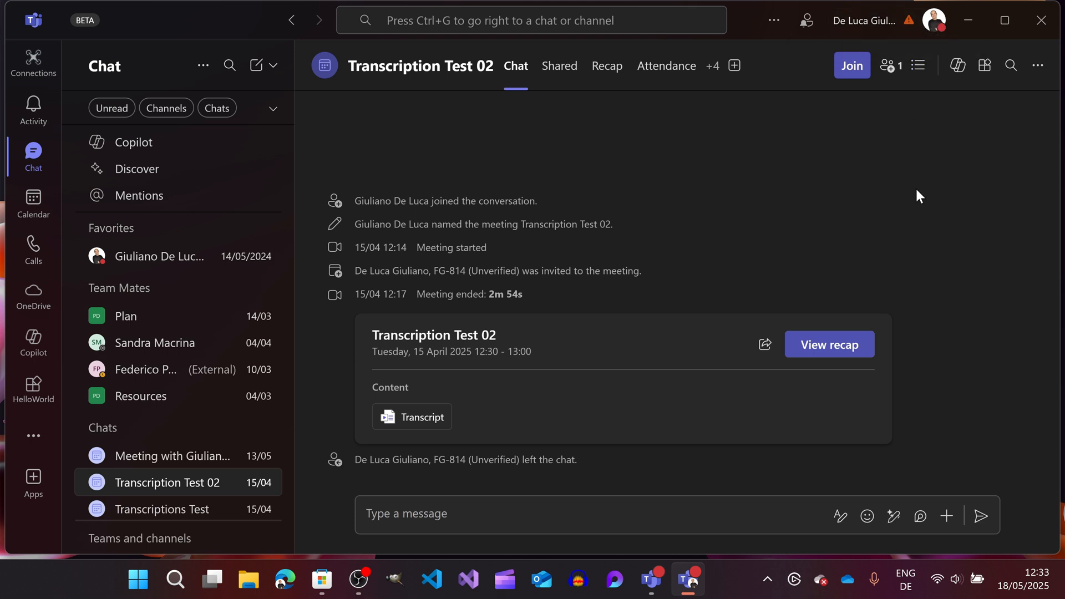
{"action": "mouse_move", "coordinate": [771, 551]}
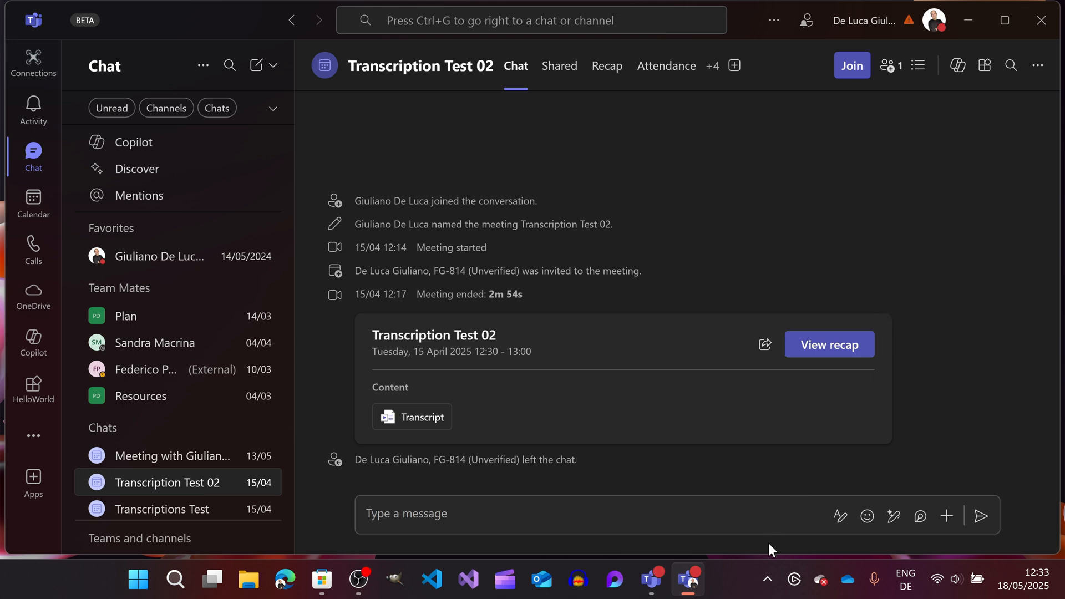
{"action": "mouse_move", "coordinate": [768, 577]}
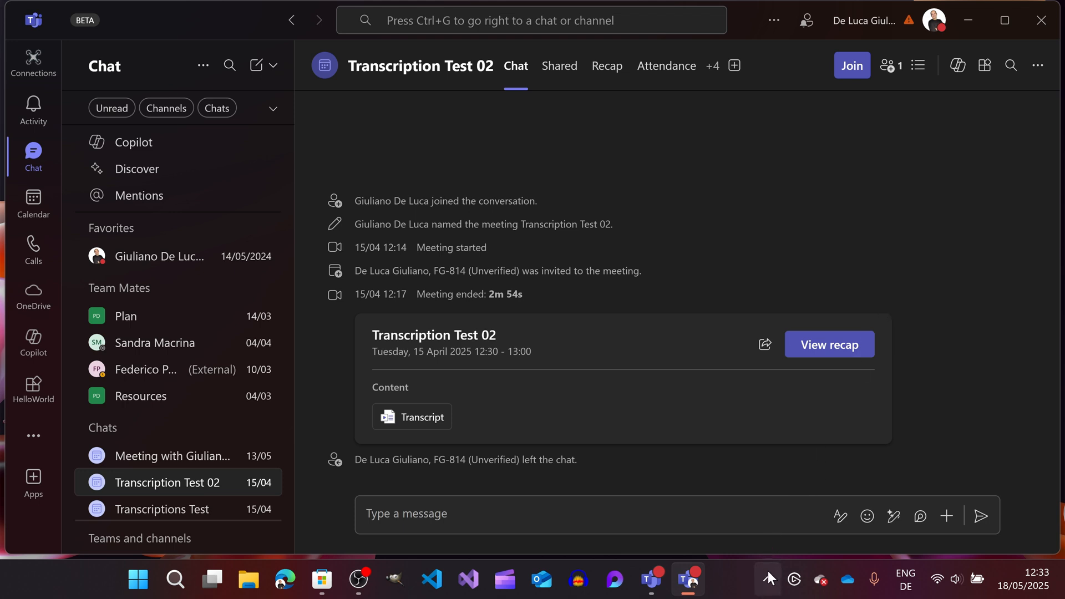
{"action": "mouse_move", "coordinate": [767, 580]}
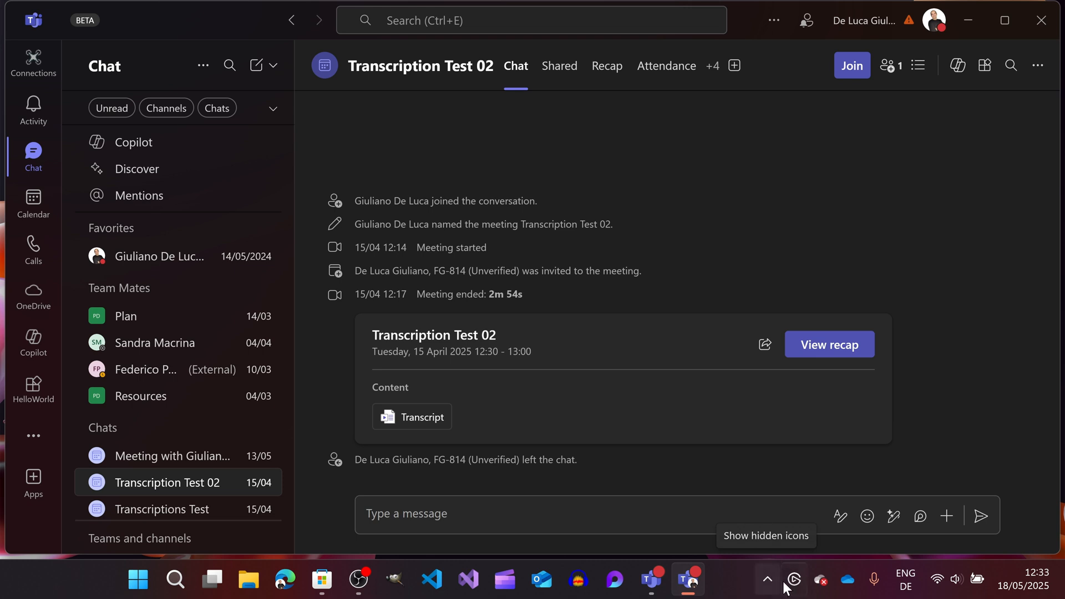
{"action": "mouse_move", "coordinate": [767, 583]}
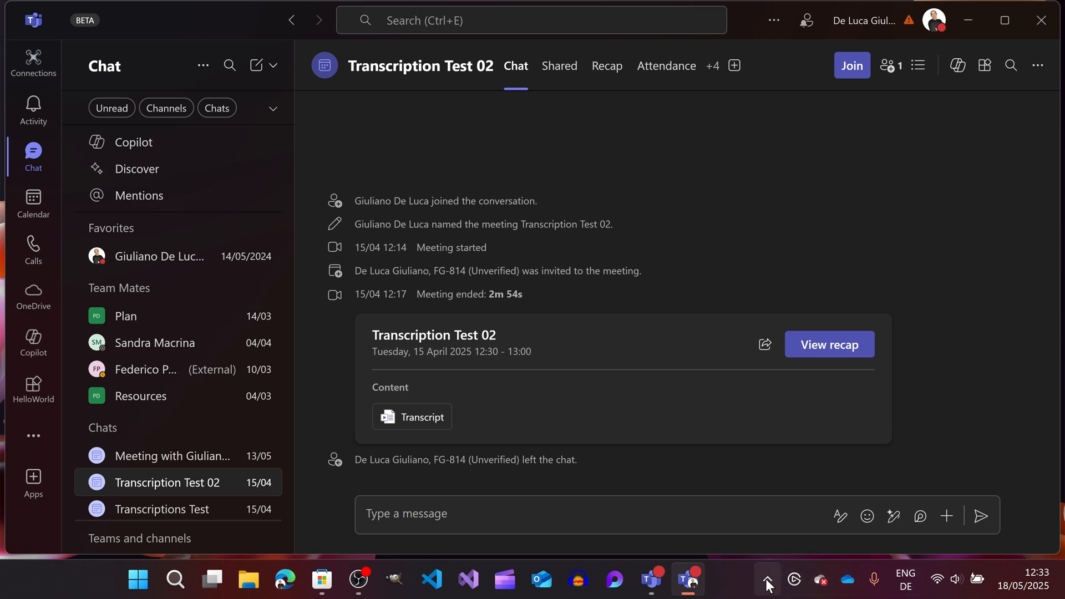
With status now Busy, bring up the taskbar's right-click options including Taskbar settings
{"action": "left_click", "coordinate": [767, 581]}
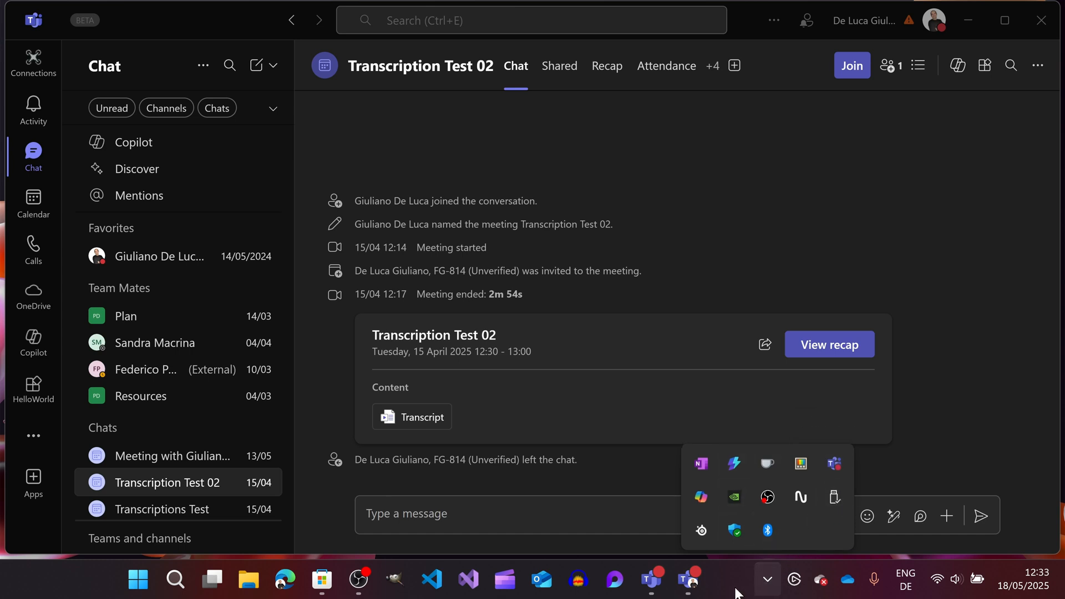
{"action": "right_click", "coordinate": [739, 579]}
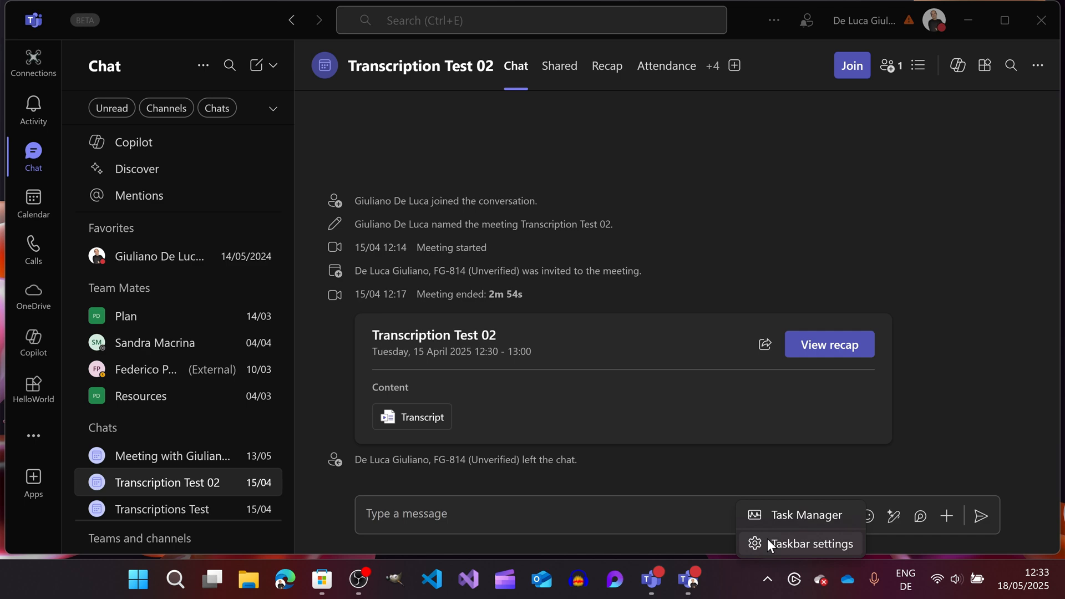
Reach the Other system tray icons list on the Taskbar settings page, showing Microsoft Teams off
{"action": "left_click", "coordinate": [810, 544]}
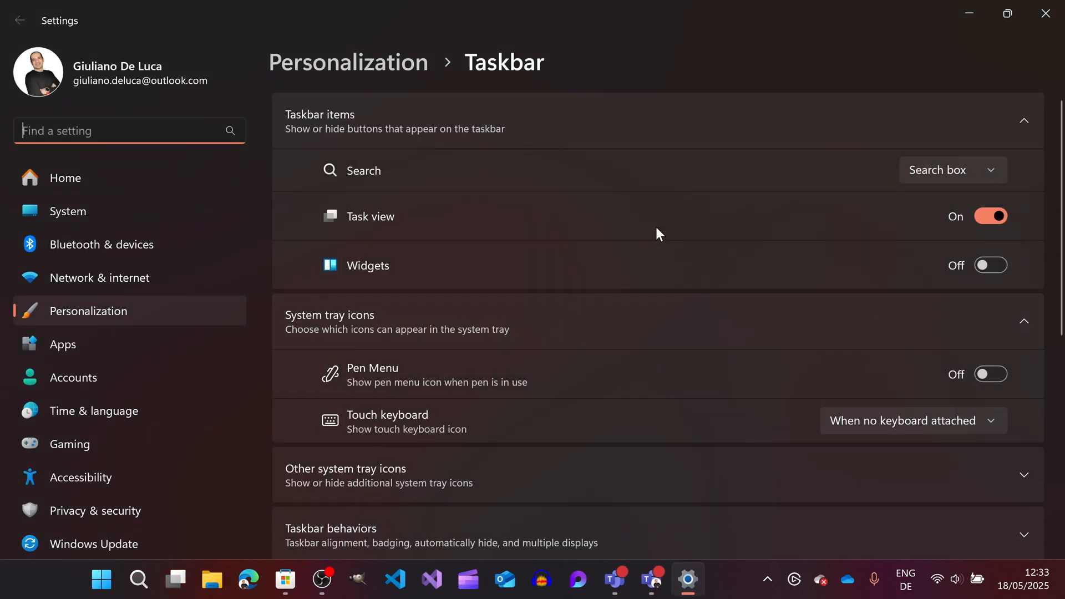
{"action": "scroll", "scroll_direction": "down", "scroll_amount": 3}
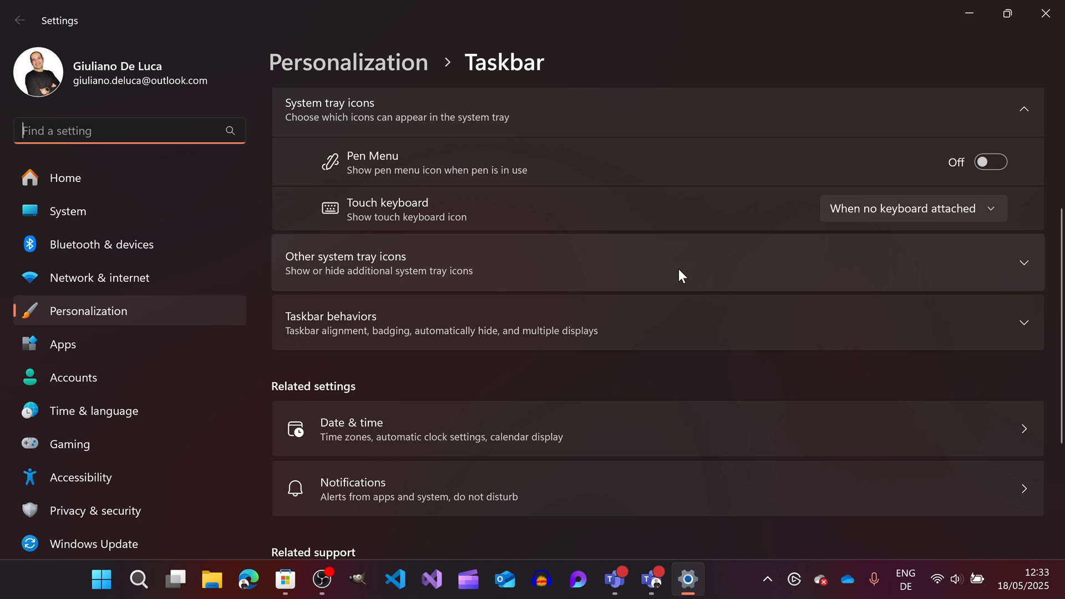
{"action": "mouse_move", "coordinate": [755, 269]}
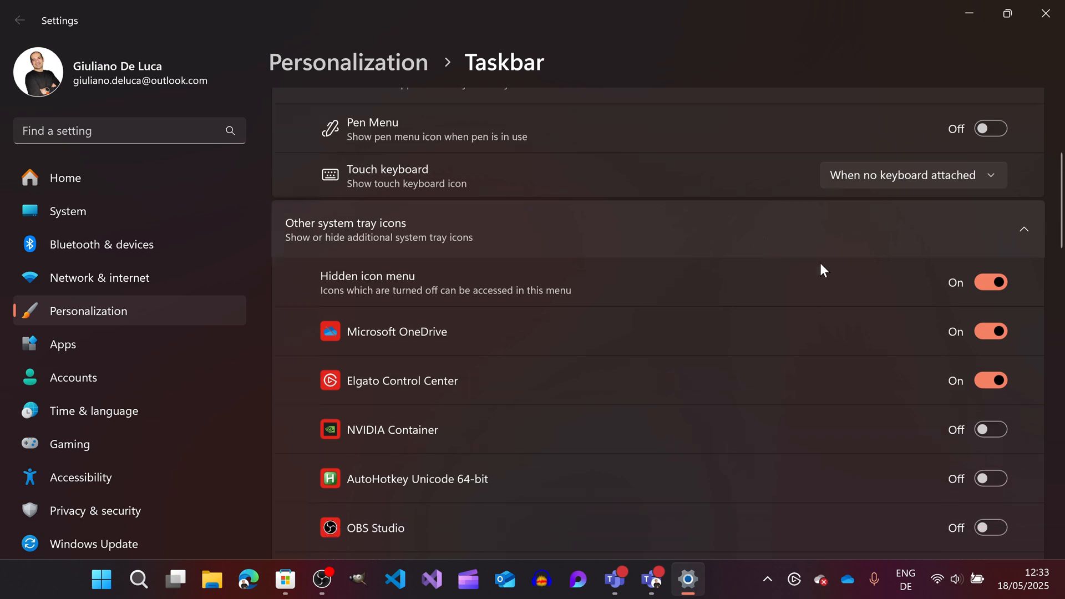
{"action": "scroll", "scroll_direction": "down", "scroll_amount": 3}
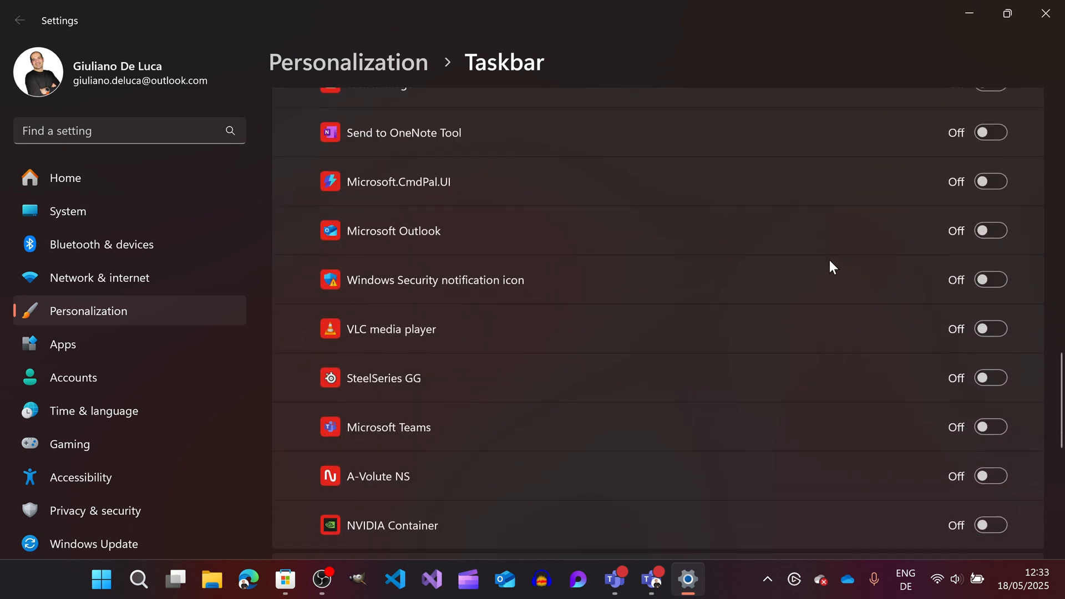
{"action": "scroll", "scroll_direction": "down", "scroll_amount": 3}
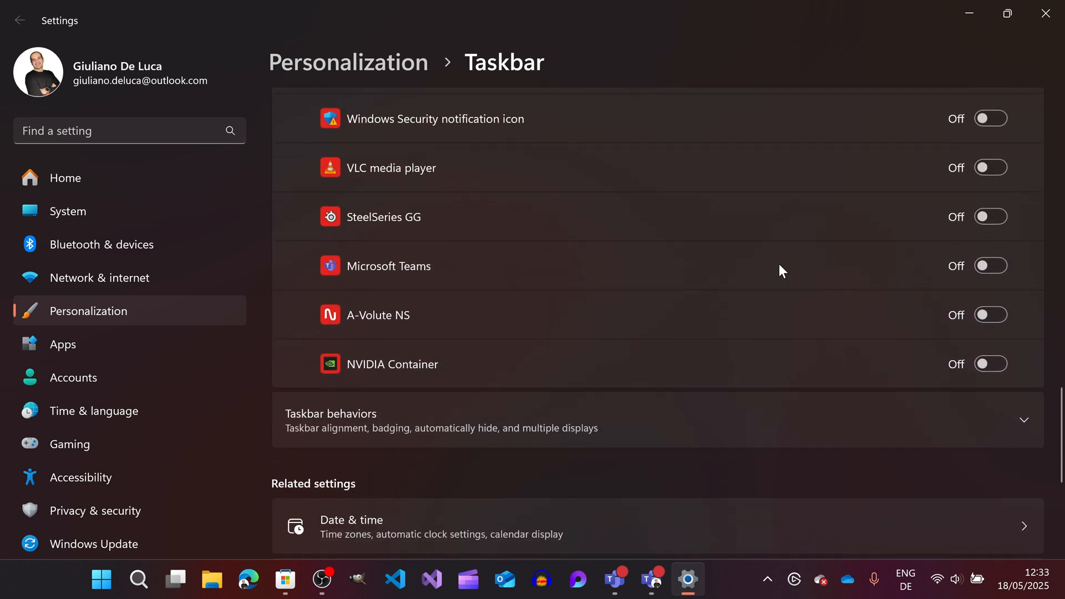
Switch Microsoft Teams to On so its icon always shows in the system tray
{"action": "left_click", "coordinate": [990, 265]}
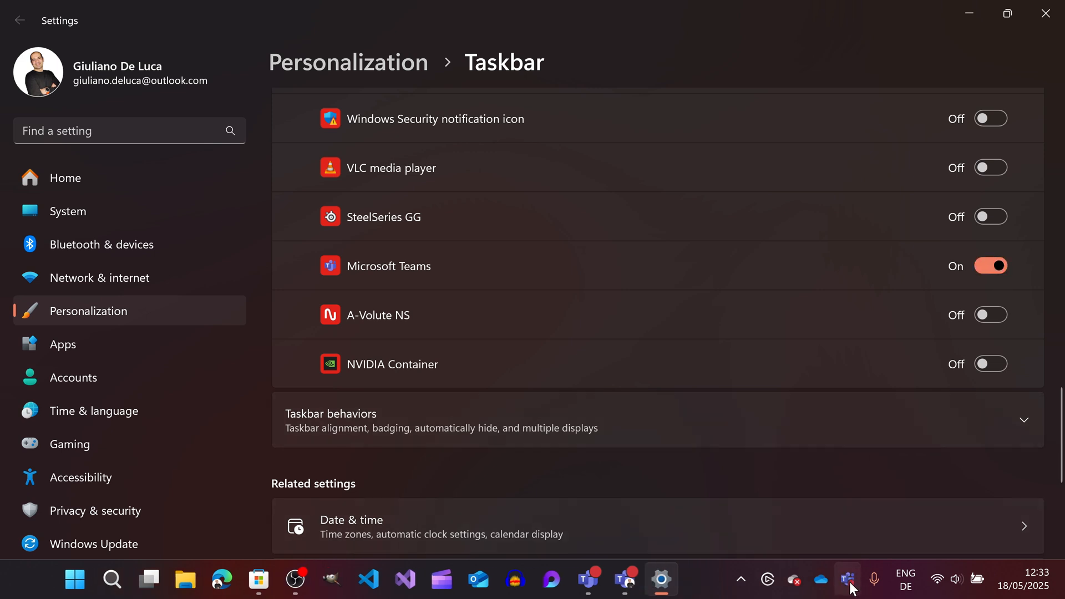
{"action": "mouse_move", "coordinate": [847, 579]}
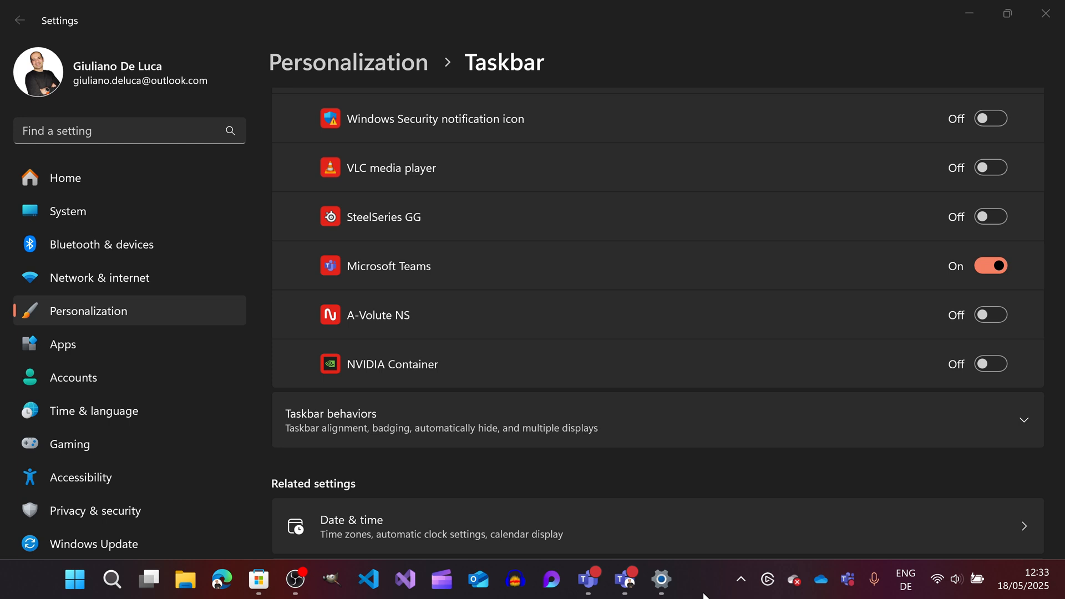
{"action": "right_click", "coordinate": [845, 580]}
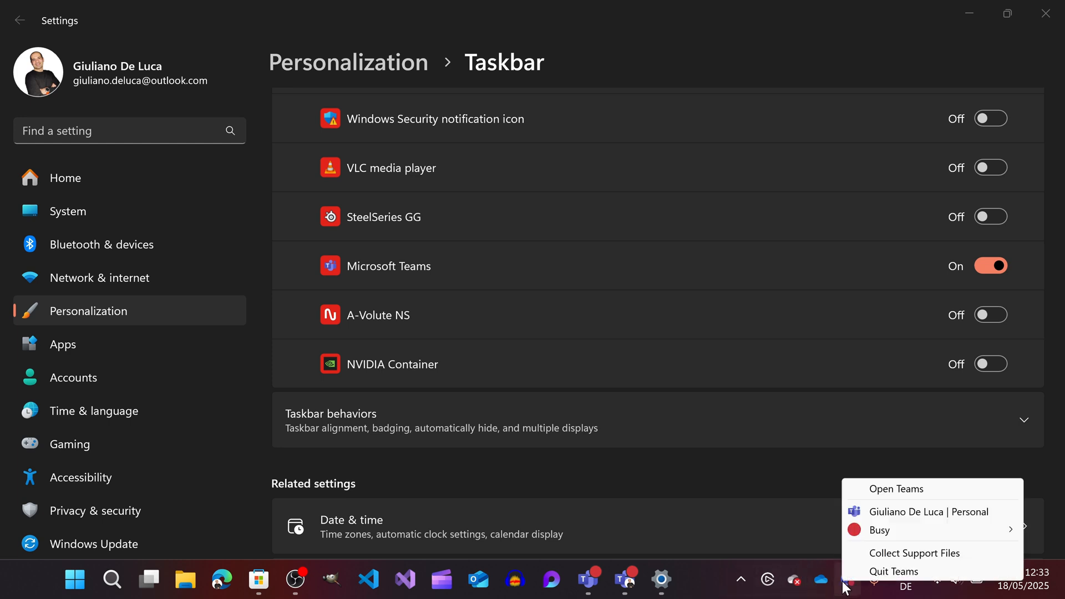
{"action": "left_click", "coordinate": [879, 530]}
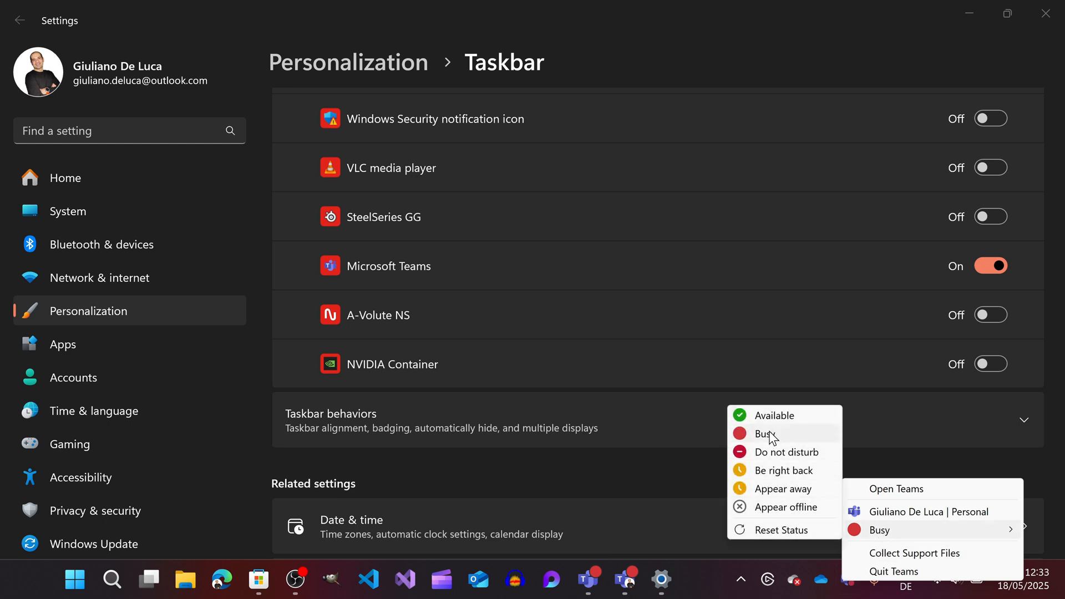
{"action": "left_click", "coordinate": [848, 579]}
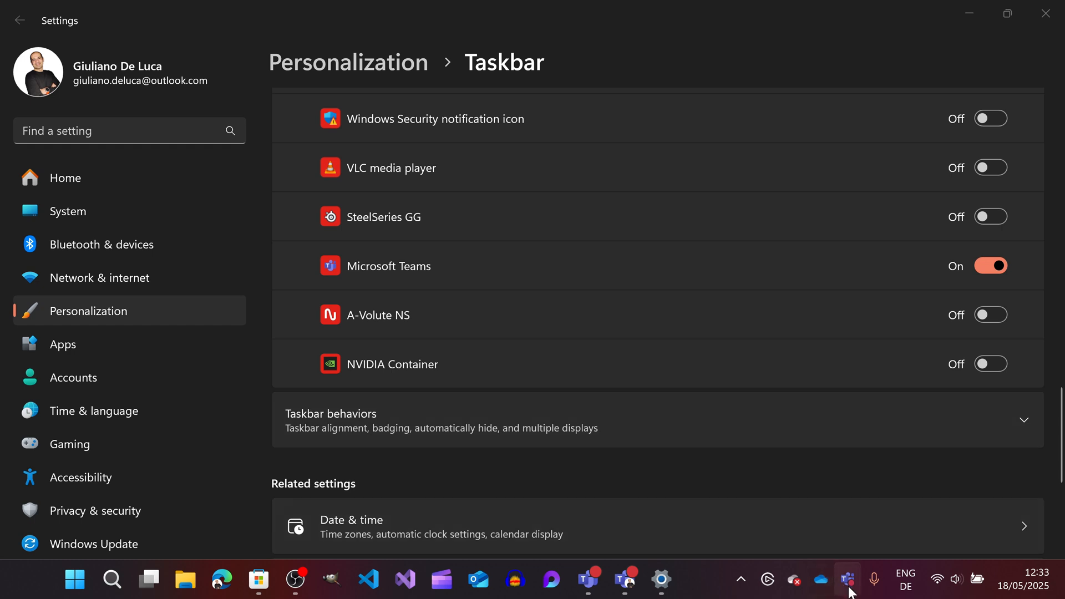